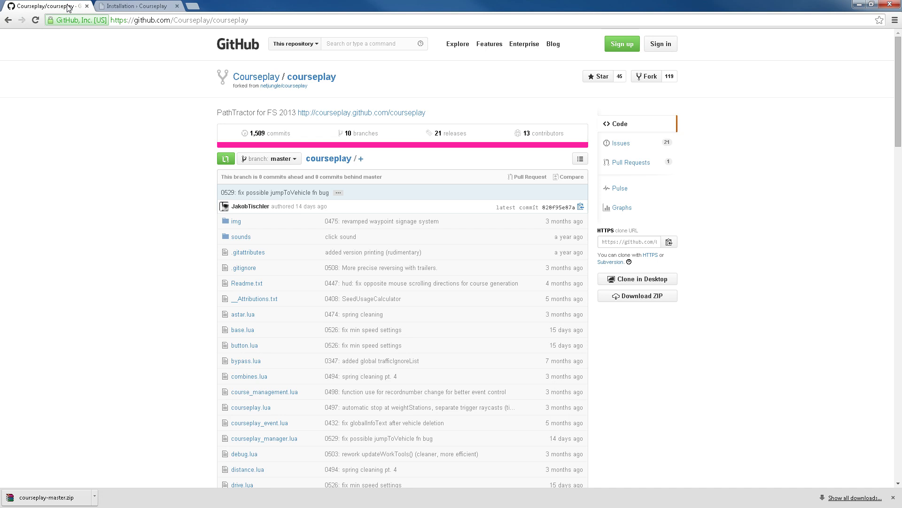
{"action": "mouse_move", "coordinate": [132, 333]}
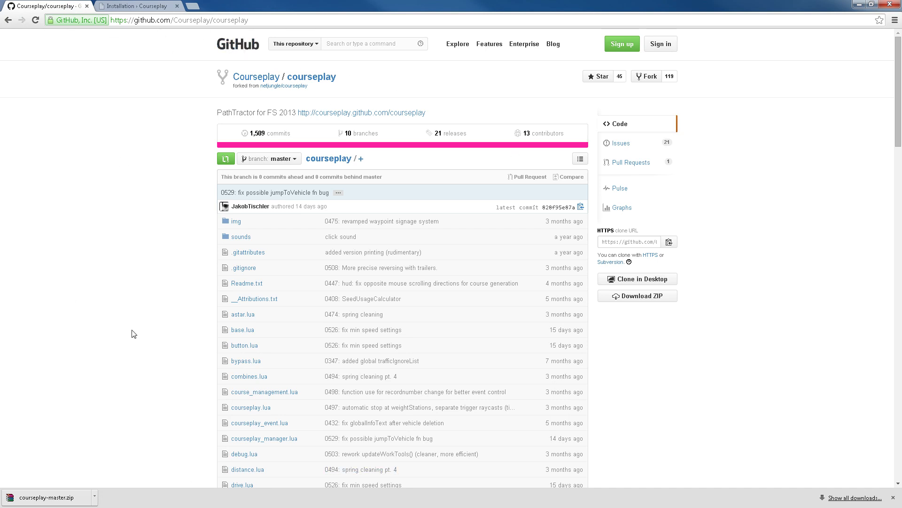
{"action": "mouse_move", "coordinate": [158, 92]}
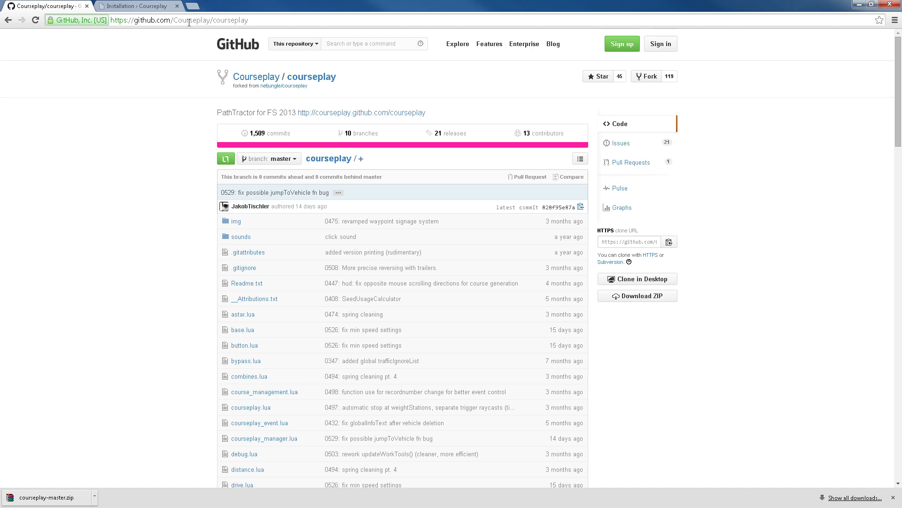
{"action": "mouse_move", "coordinate": [120, 287]}
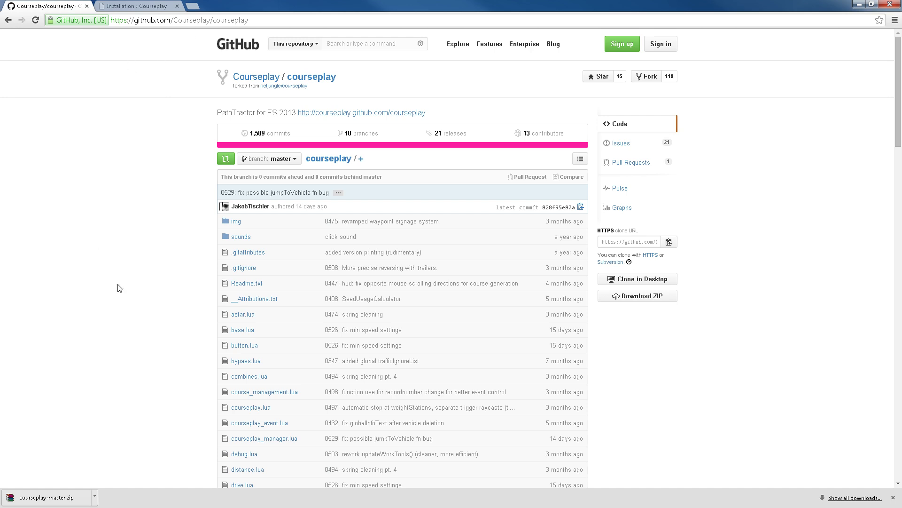
{"action": "mouse_move", "coordinate": [69, 303]}
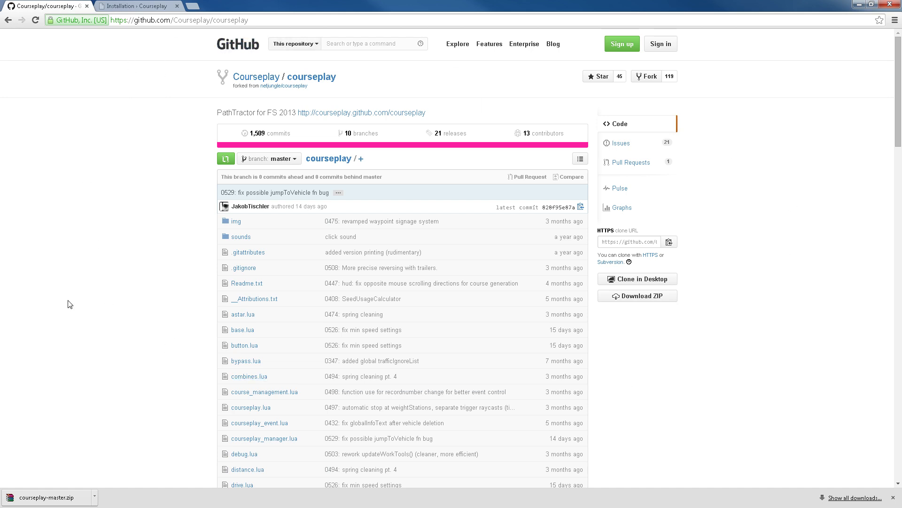
{"action": "mouse_move", "coordinate": [644, 301]}
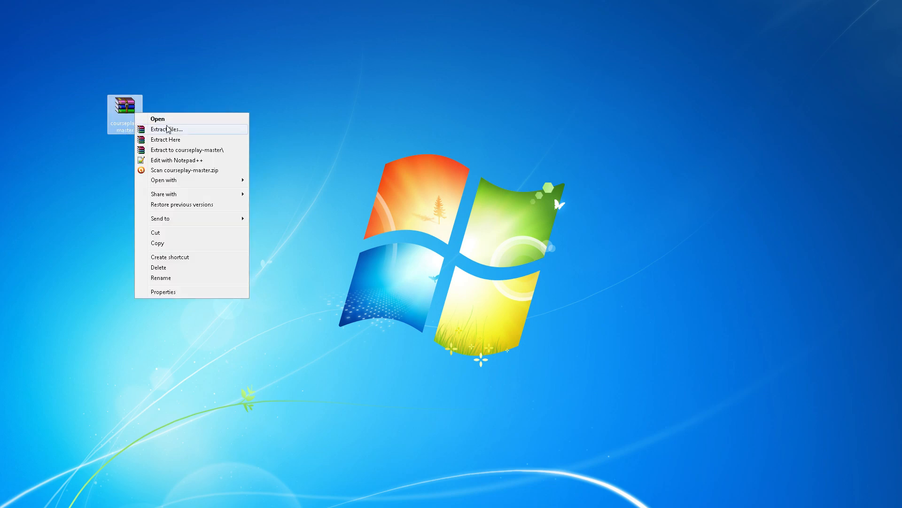
Step: Extract courseplay-master.zip into a courseplay-master folder on the desktop and open it
{"action": "left_click", "coordinate": [166, 139]}
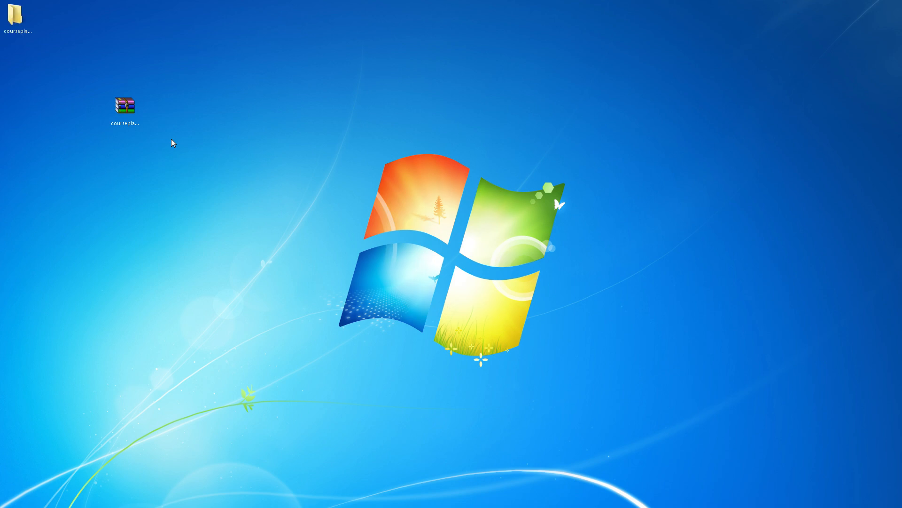
{"action": "left_click", "coordinate": [15, 17]}
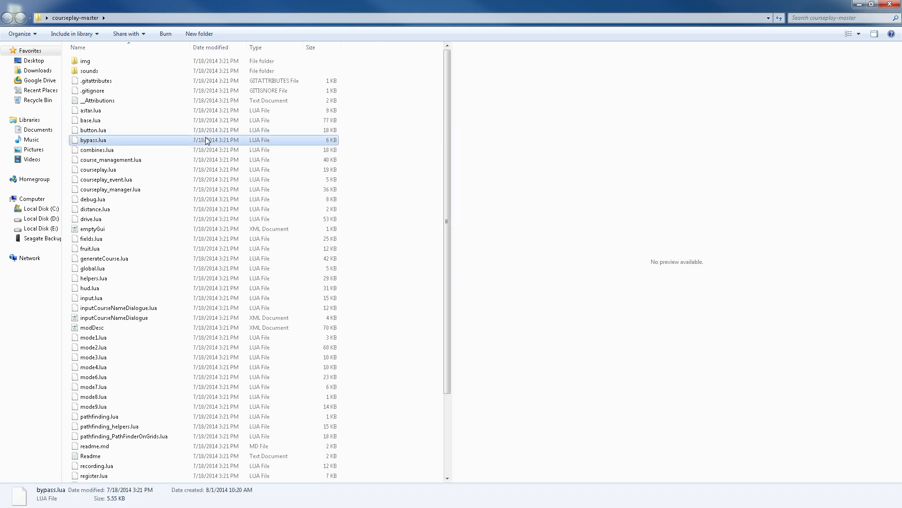
Step: Select all 53 items in courseplay-master and start adding them to an archive
{"action": "key", "text": "ctrl+a"}
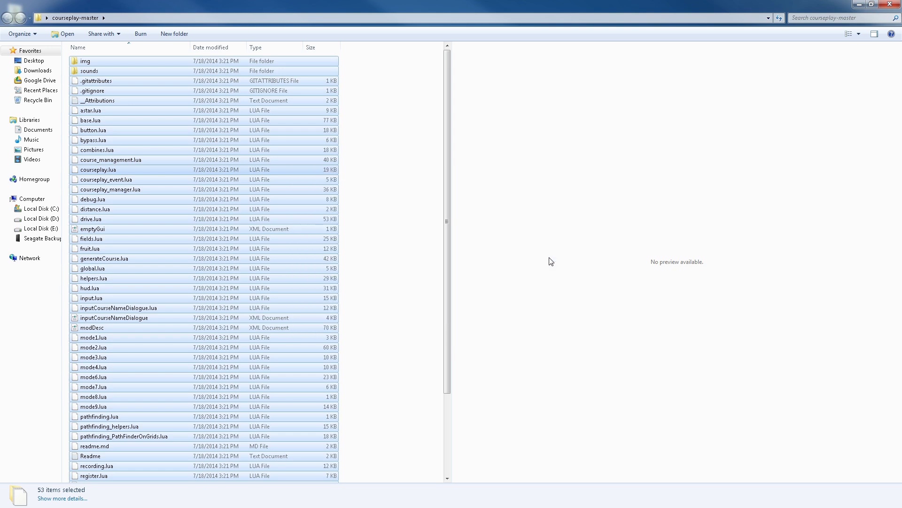
{"action": "left_click", "coordinate": [94, 179]}
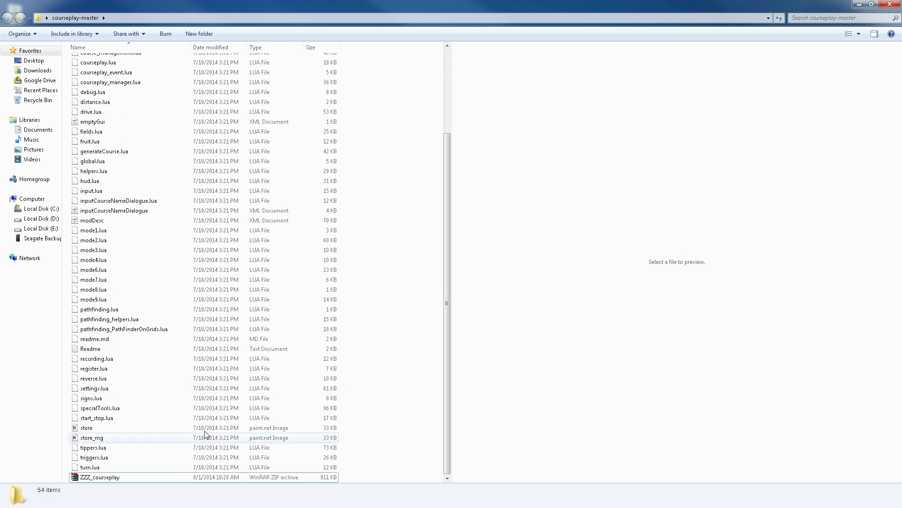
Step: Select the new ZZZ_courseplay zip archive (about 910 KB) inside courseplay-master
{"action": "left_click", "coordinate": [92, 475]}
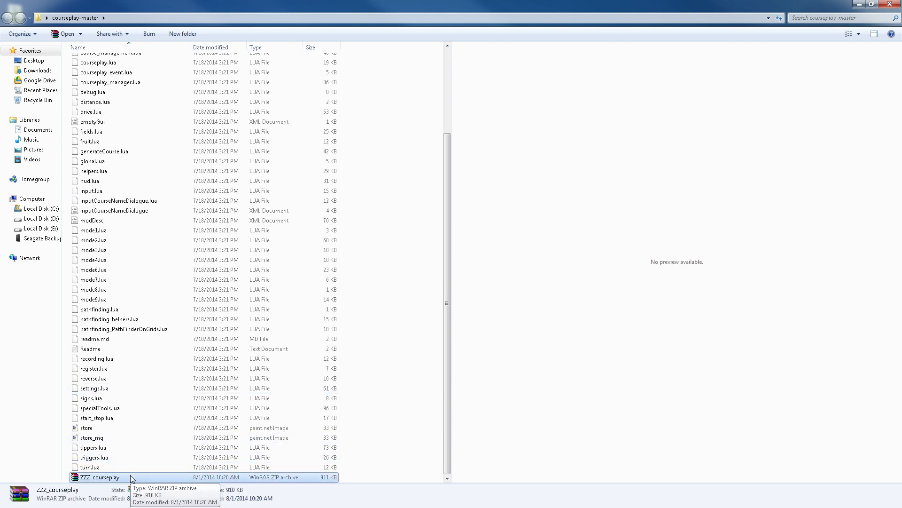
{"action": "mouse_move", "coordinate": [360, 346]}
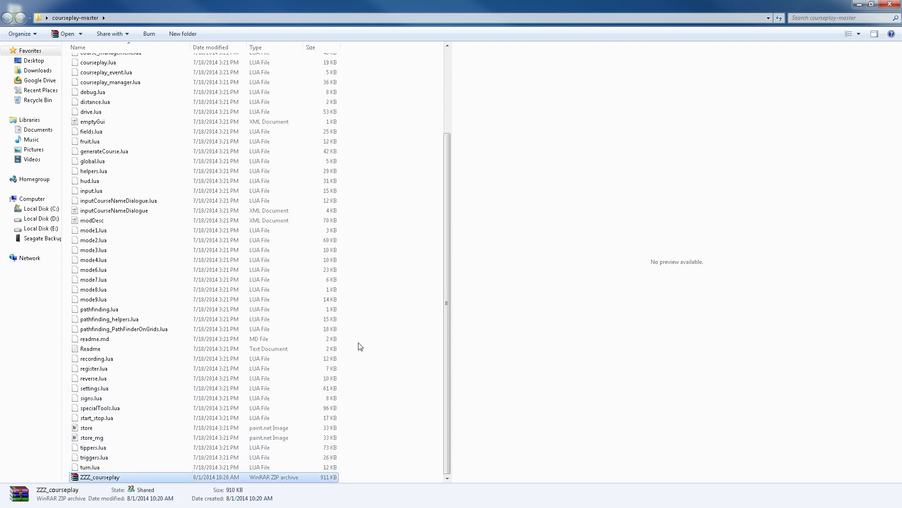